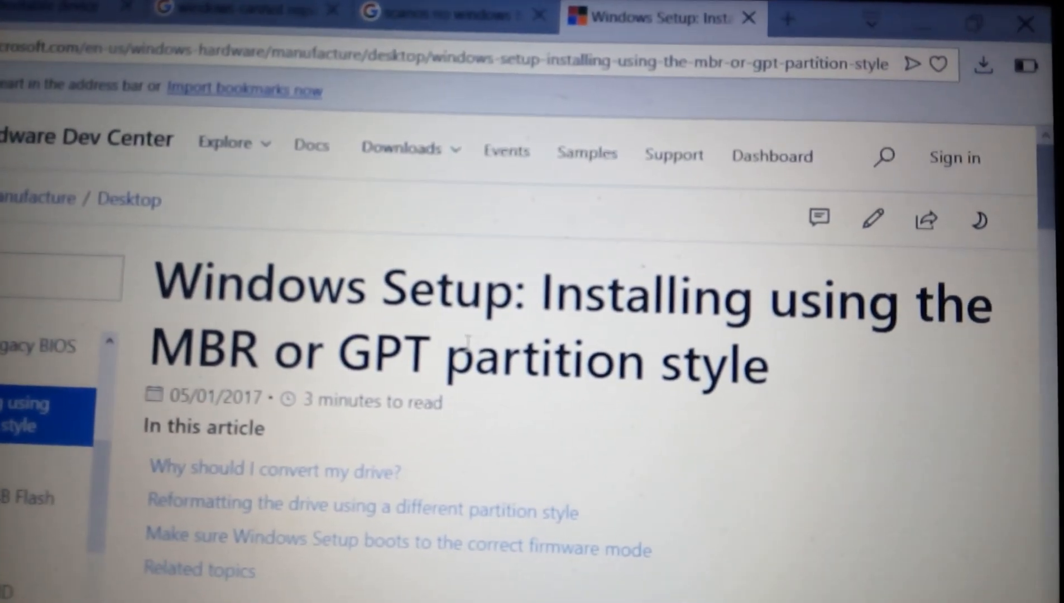
scroll("down", 3)
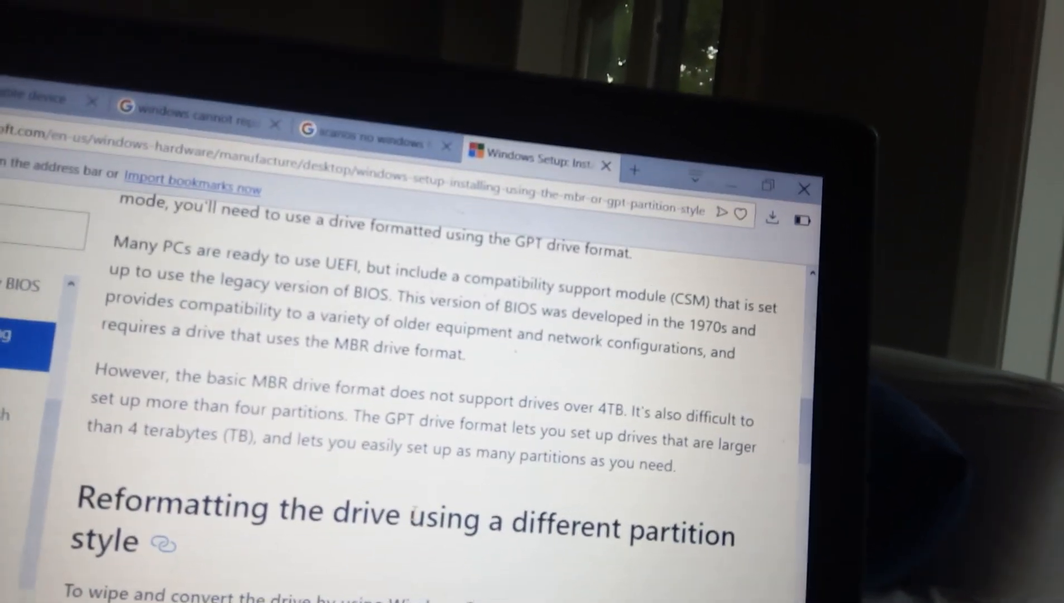
scroll("down", 3)
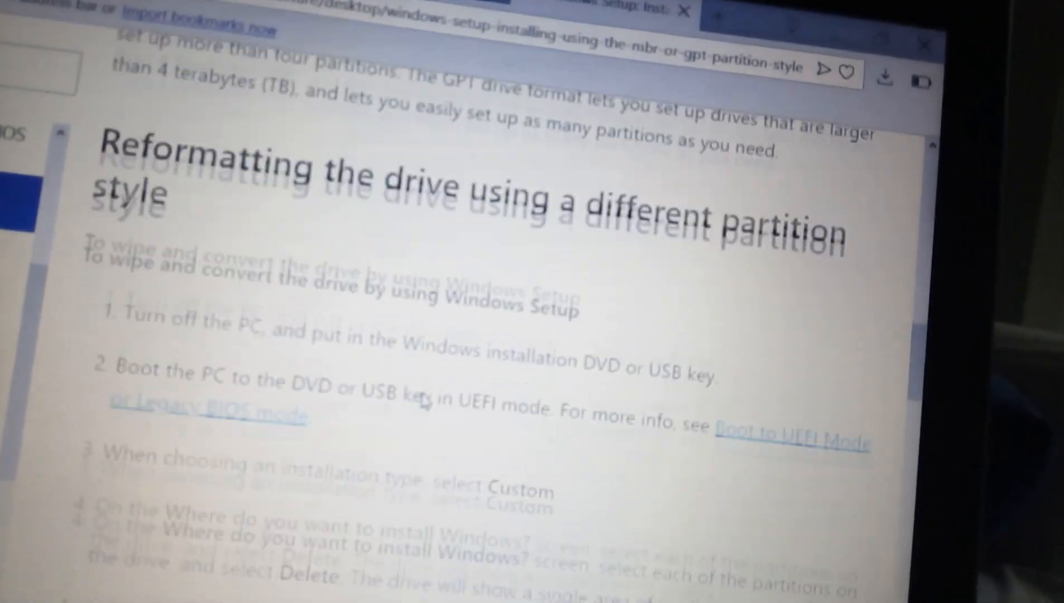
scroll("down", 3)
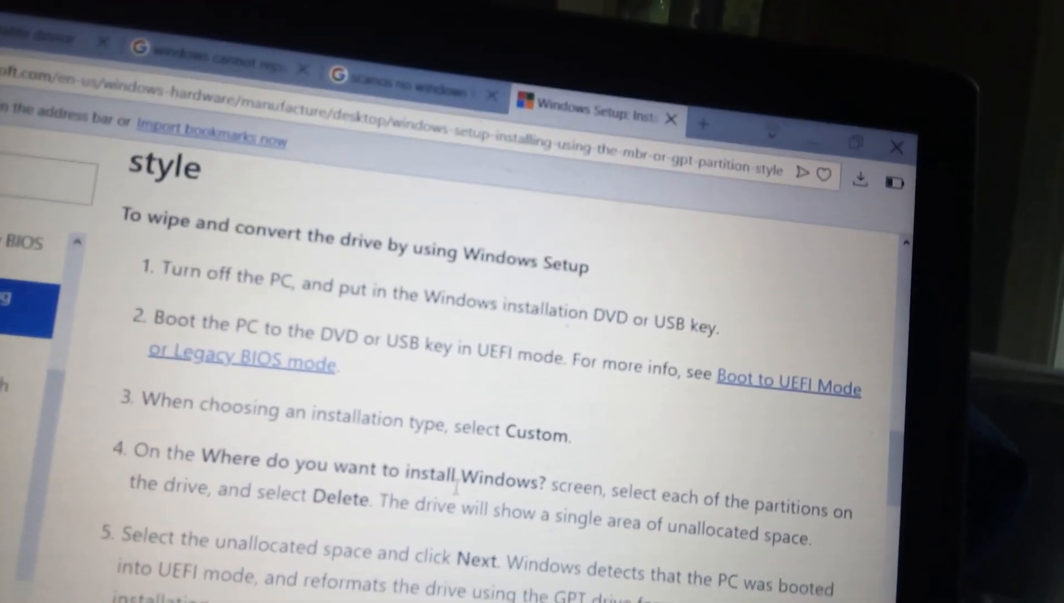
scroll("down", 3)
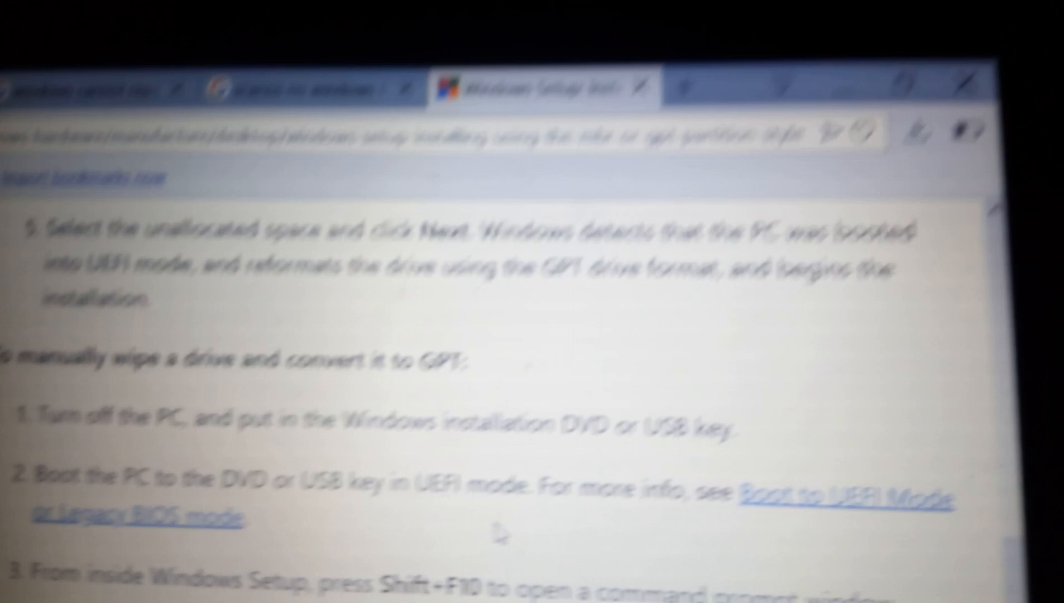